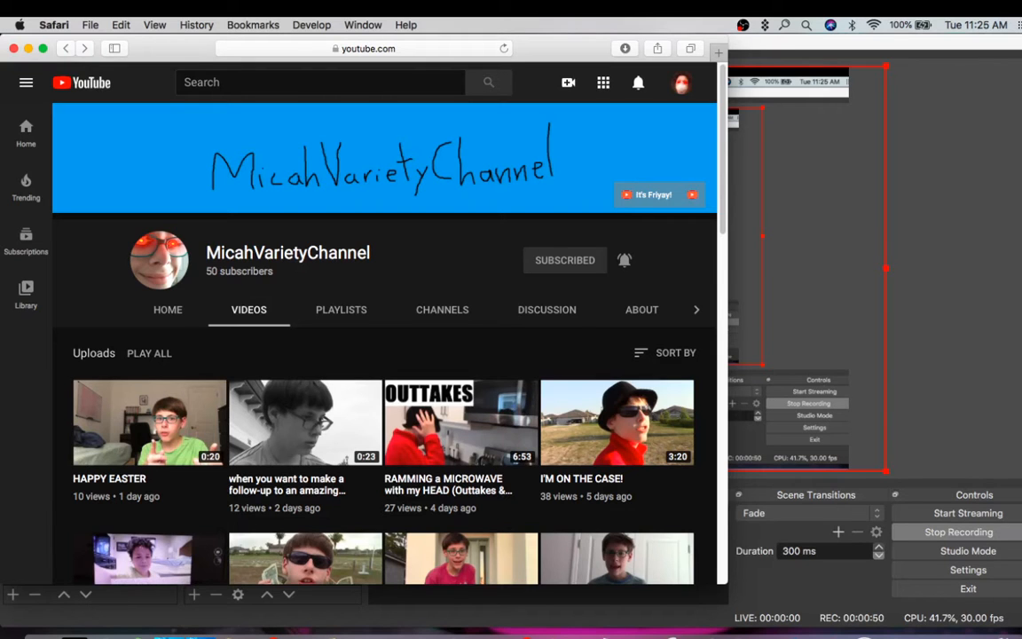
# Step: Open the I'M ON THE CASE! video from MicahVarietyChannel's Videos tab
pyautogui.click(617, 422)
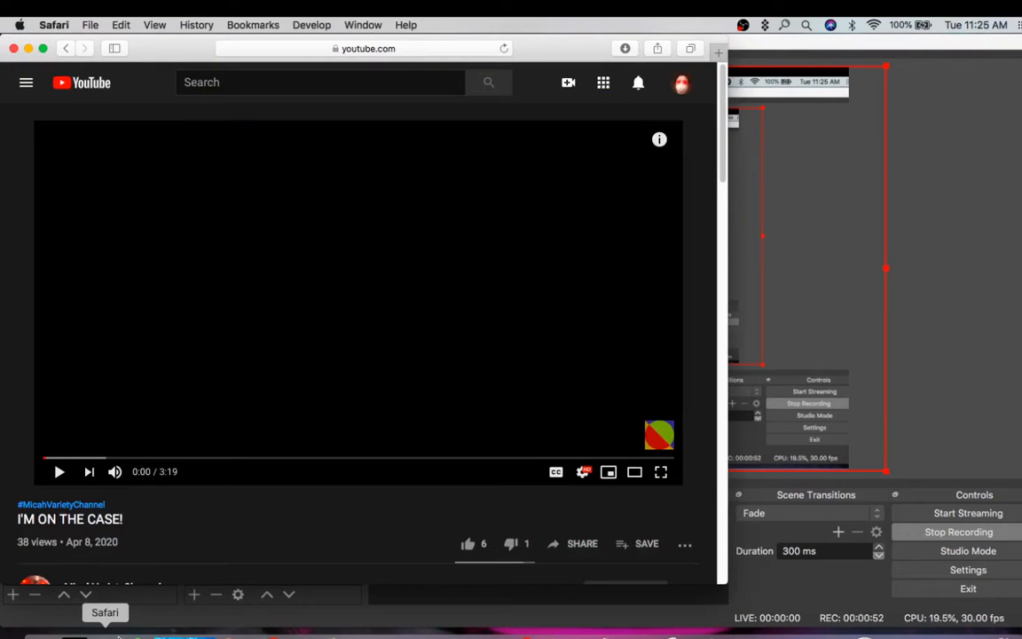
pyautogui.moveTo(492, 260)
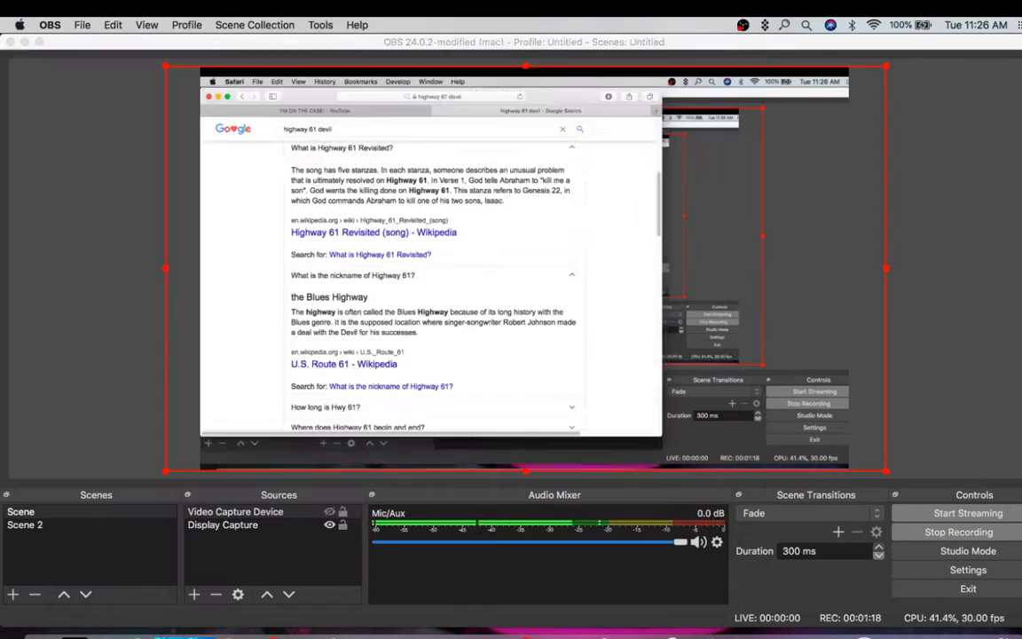
# Step: Expand the first 'People also ask' question about the blue evil eye symbol
pyautogui.click(235, 511)
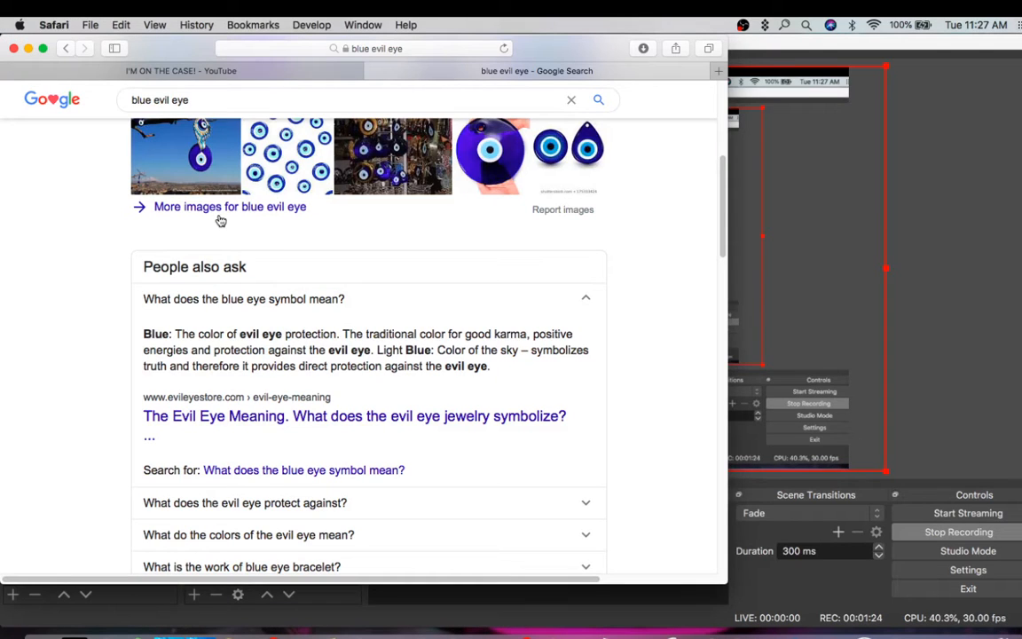
pyautogui.moveTo(266, 222)
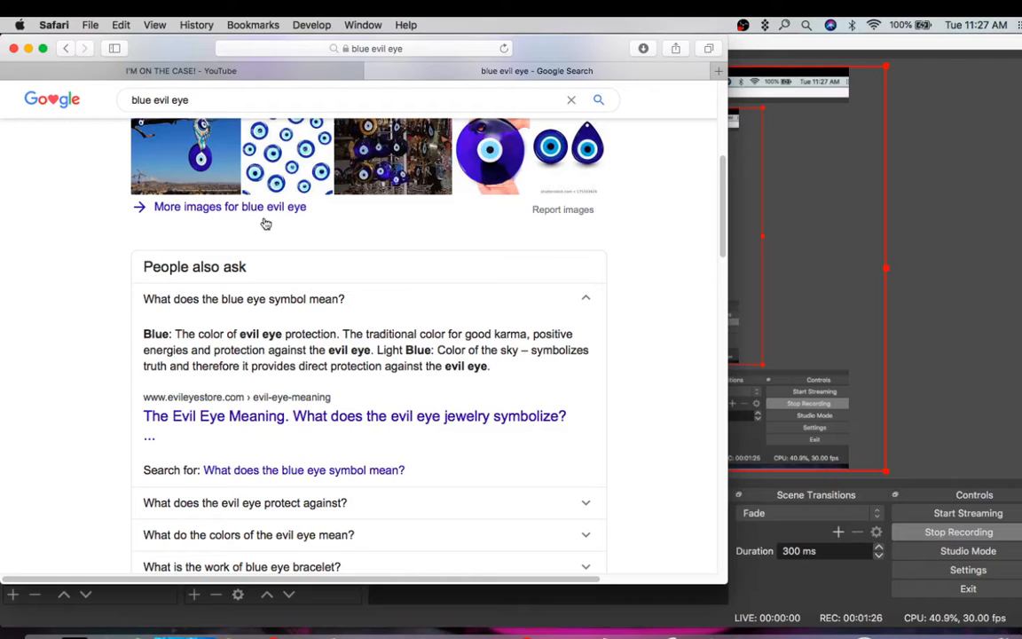
# Step: Revisit the I'M ON THE CASE! video tab, then return to the 'demon' search results
pyautogui.click(180, 70)
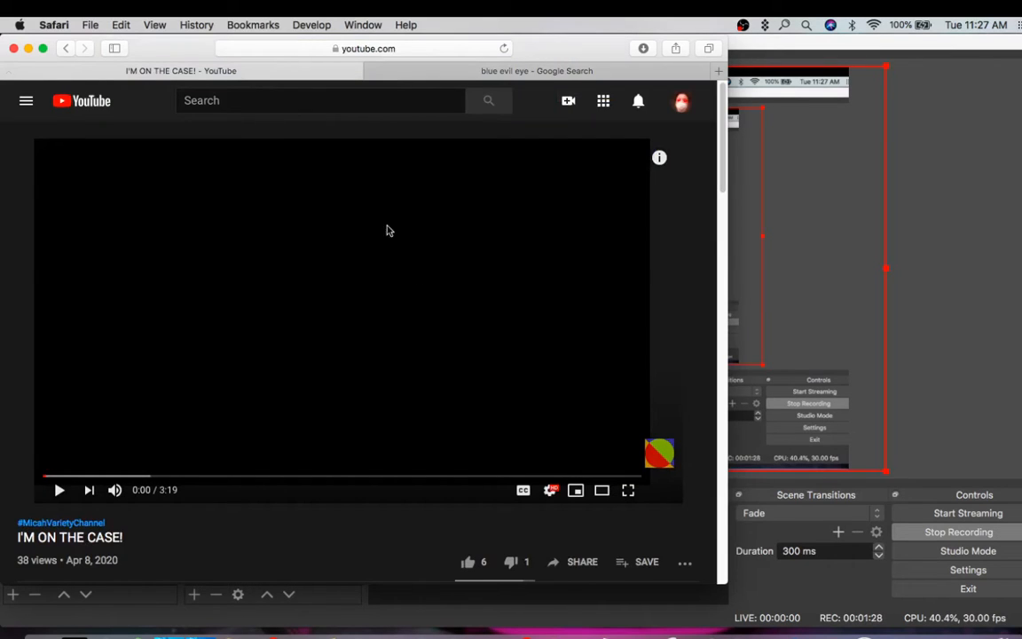
pyautogui.moveTo(245, 503)
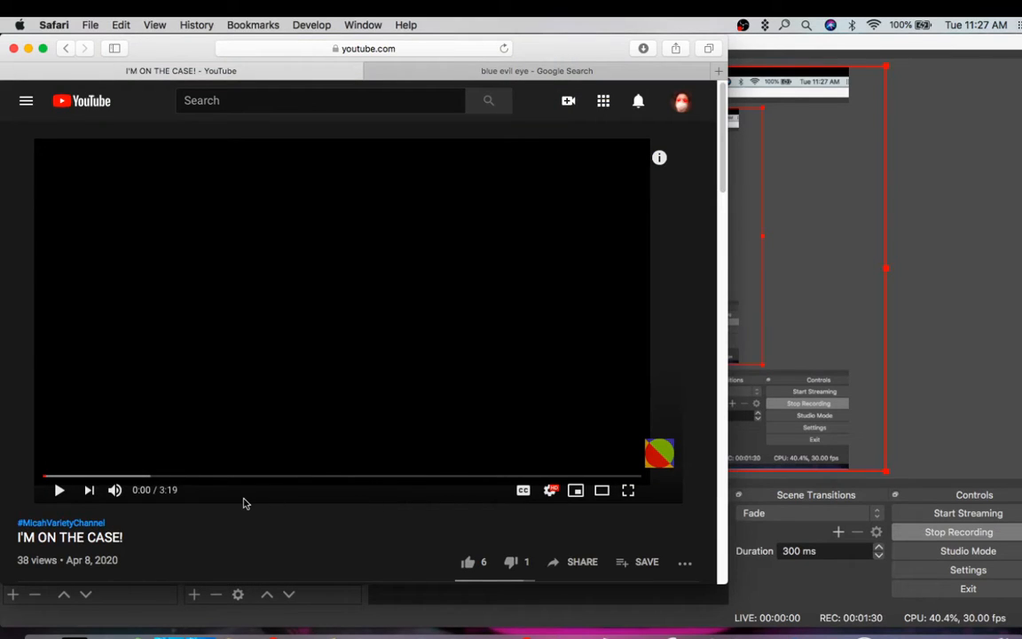
pyautogui.moveTo(294, 434)
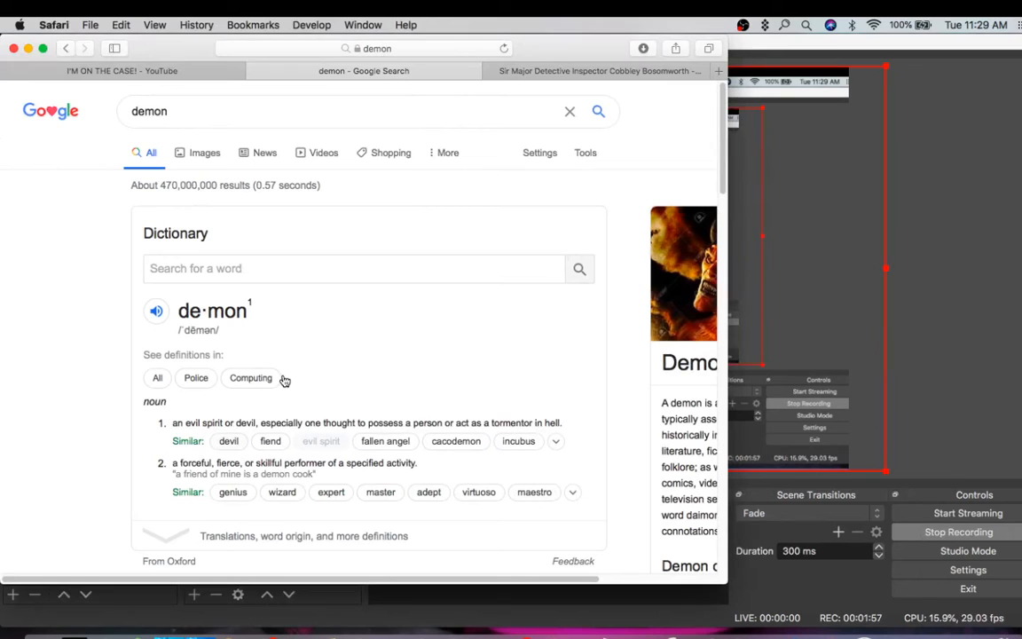
pyautogui.click(121, 71)
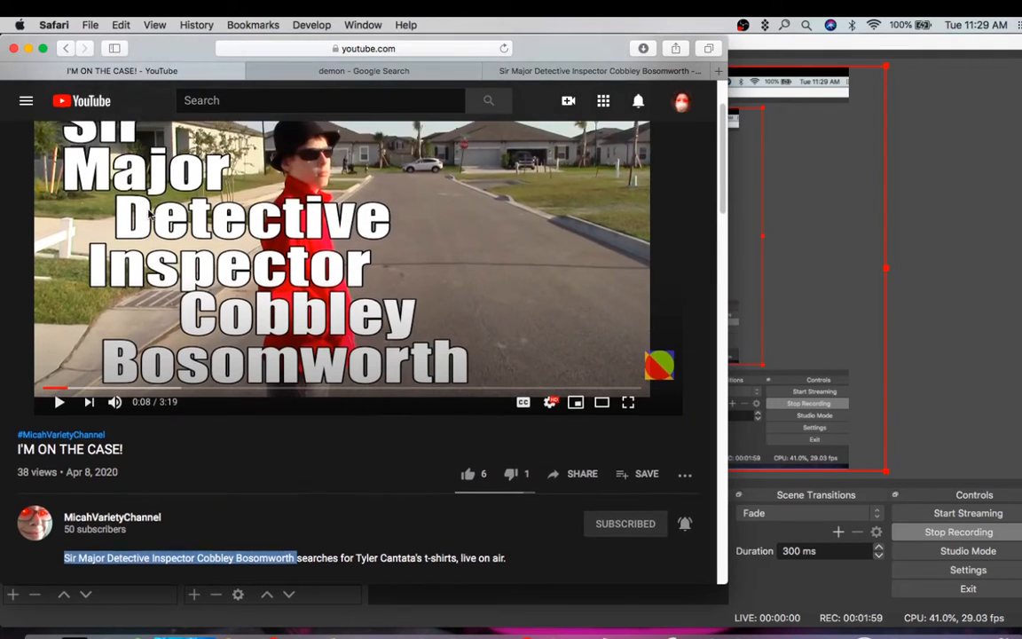
pyautogui.scroll(3)
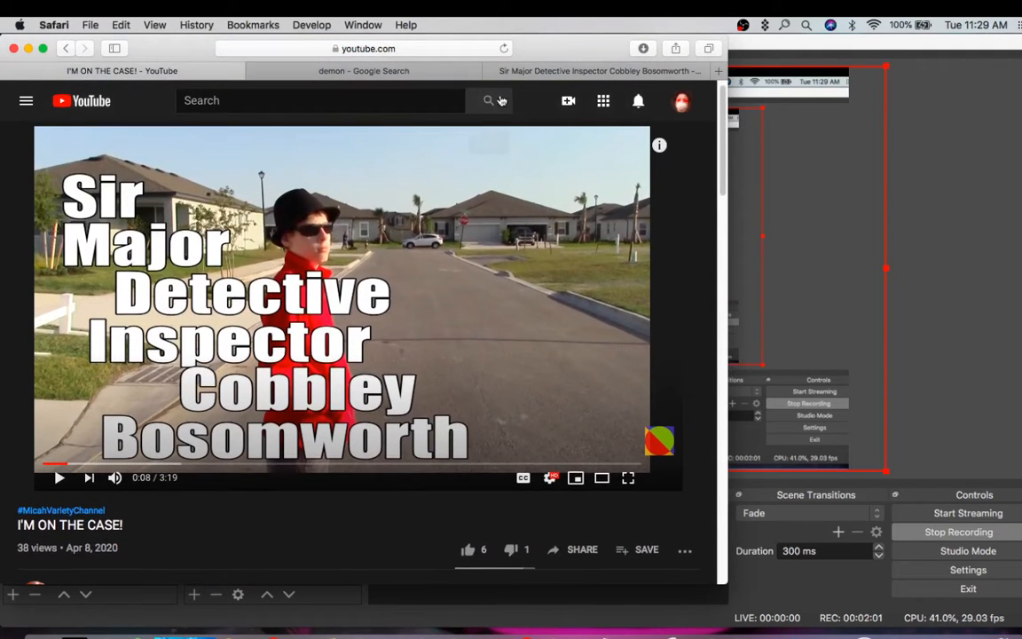
pyautogui.click(364, 71)
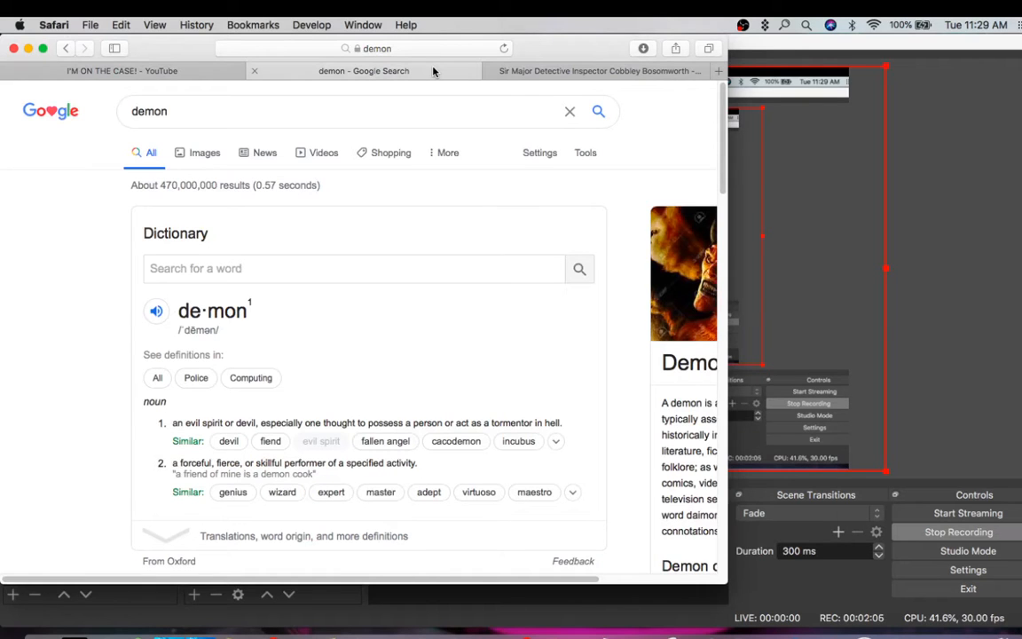
# Step: Open archive.org's Colonial records of Georgia from the Cobbley Bosomworth search results
pyautogui.click(596, 71)
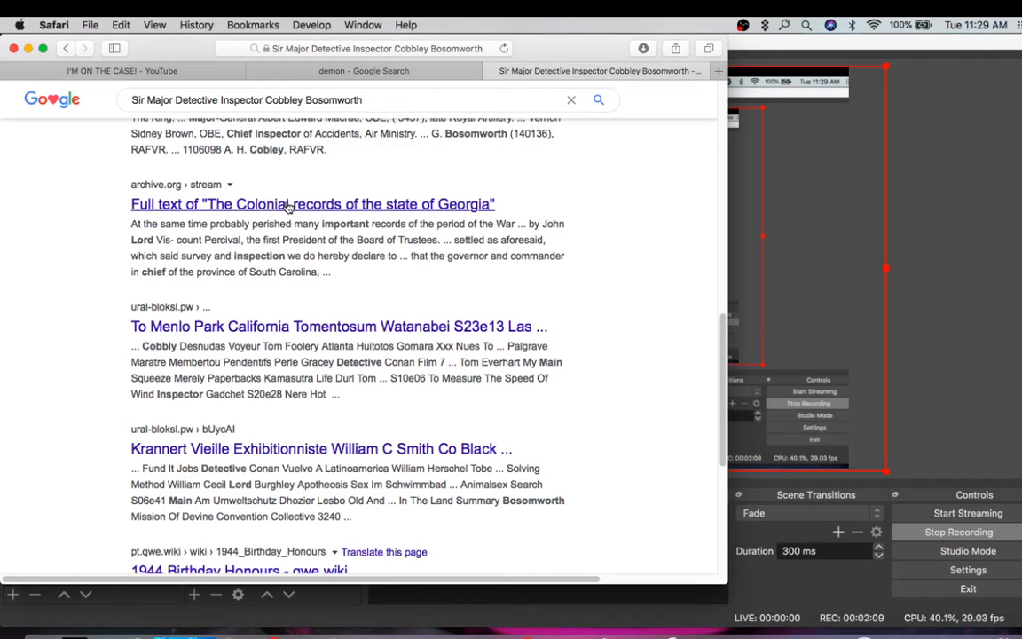
pyautogui.click(312, 204)
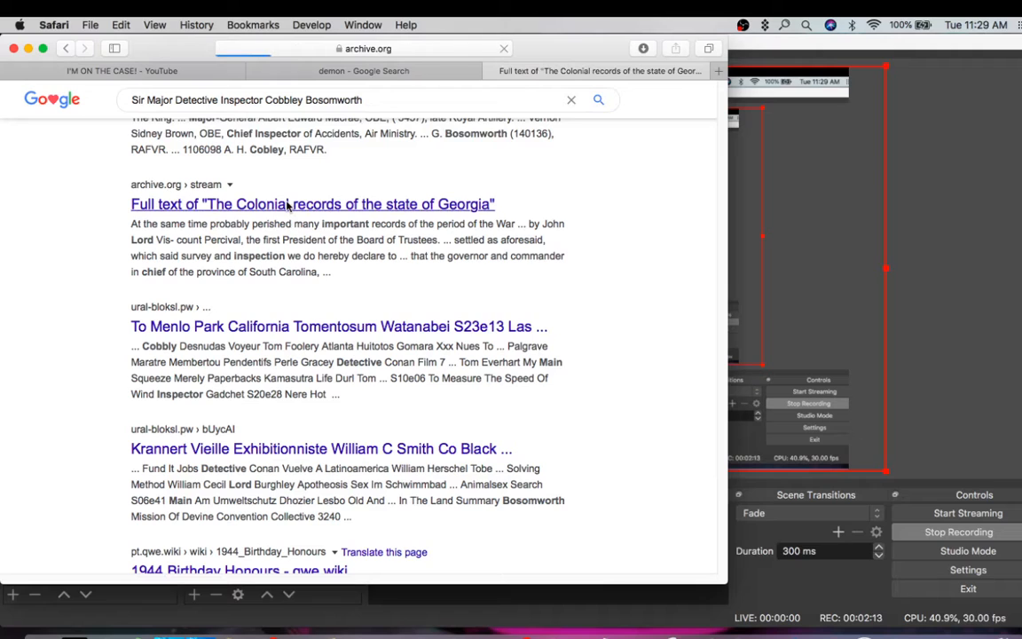
# Step: Open the Colonial records full text and scroll past the Google notice to the 1904 Atlanta title page
pyautogui.click(312, 204)
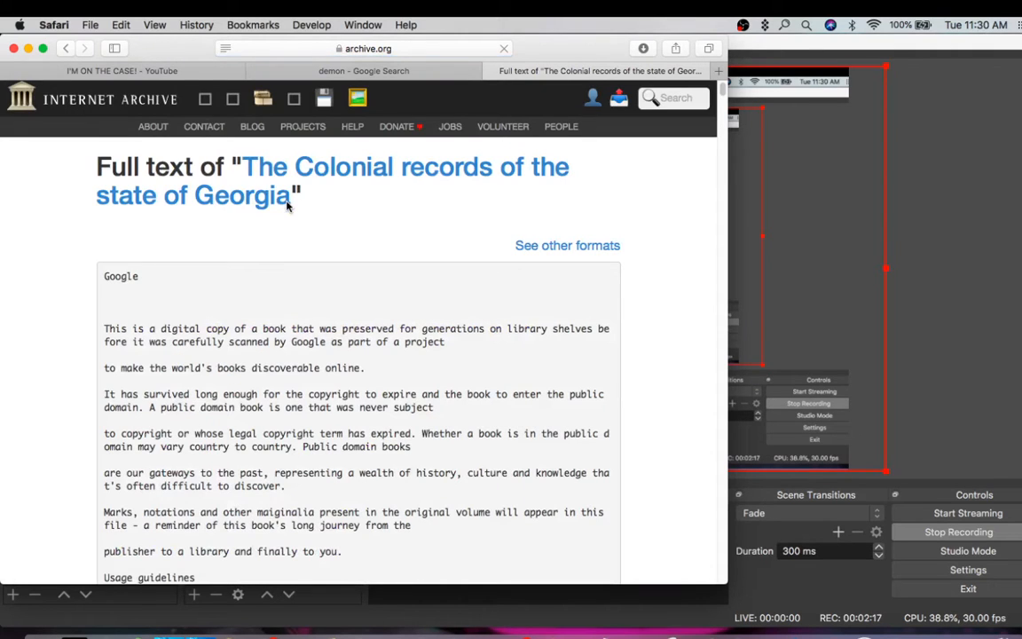
pyautogui.scroll(-3)
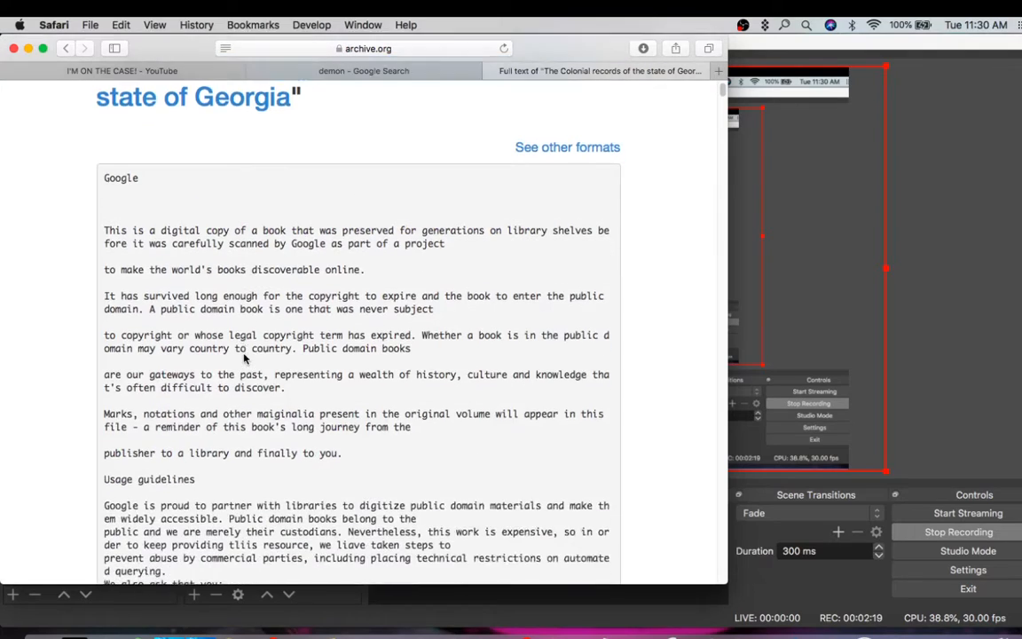
pyautogui.scroll(-3)
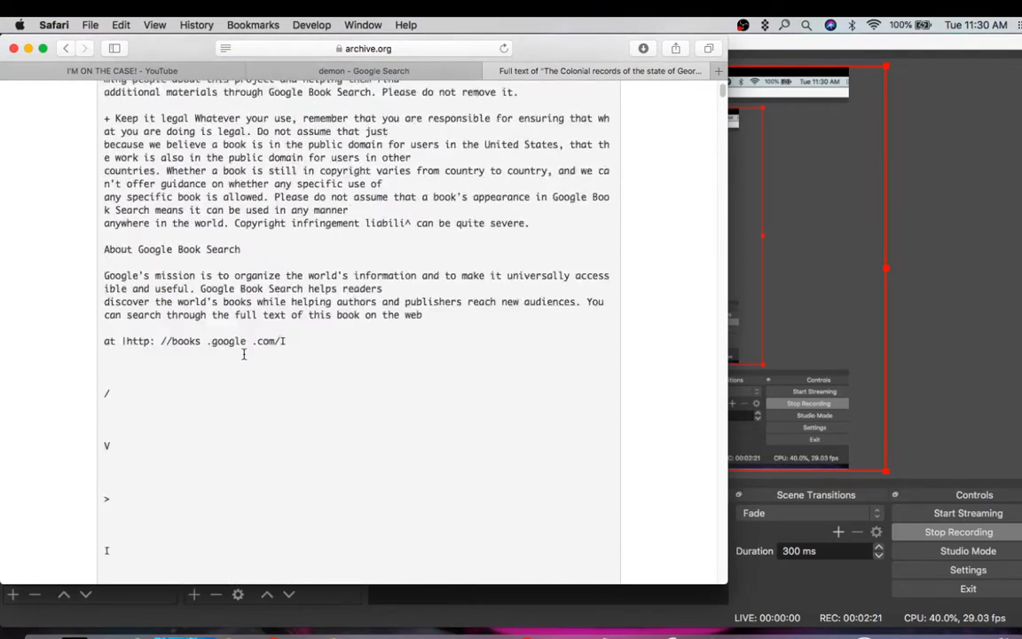
pyautogui.scroll(-3)
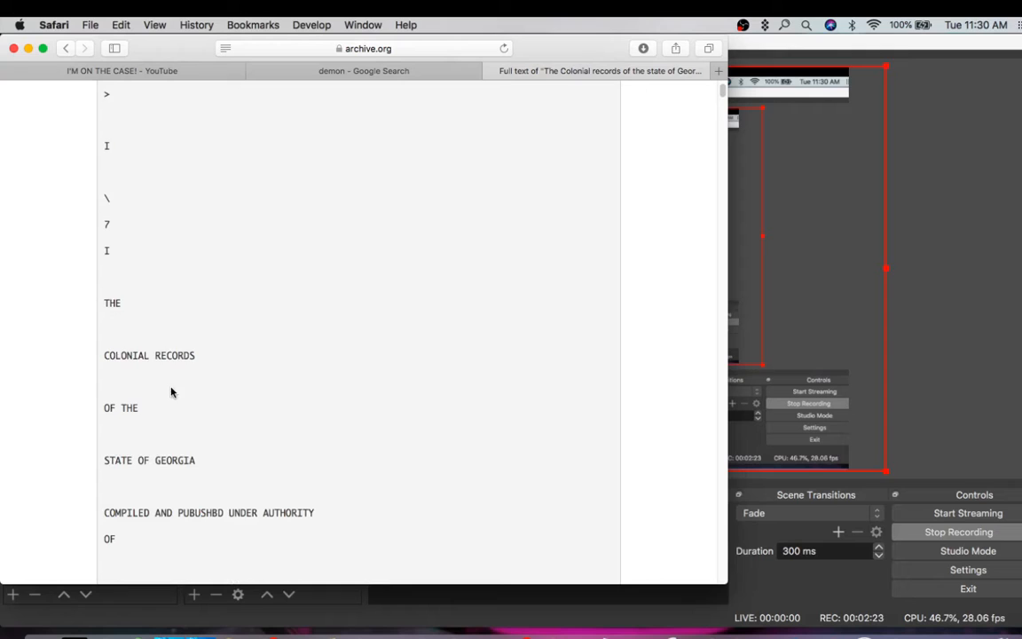
pyautogui.scroll(-3)
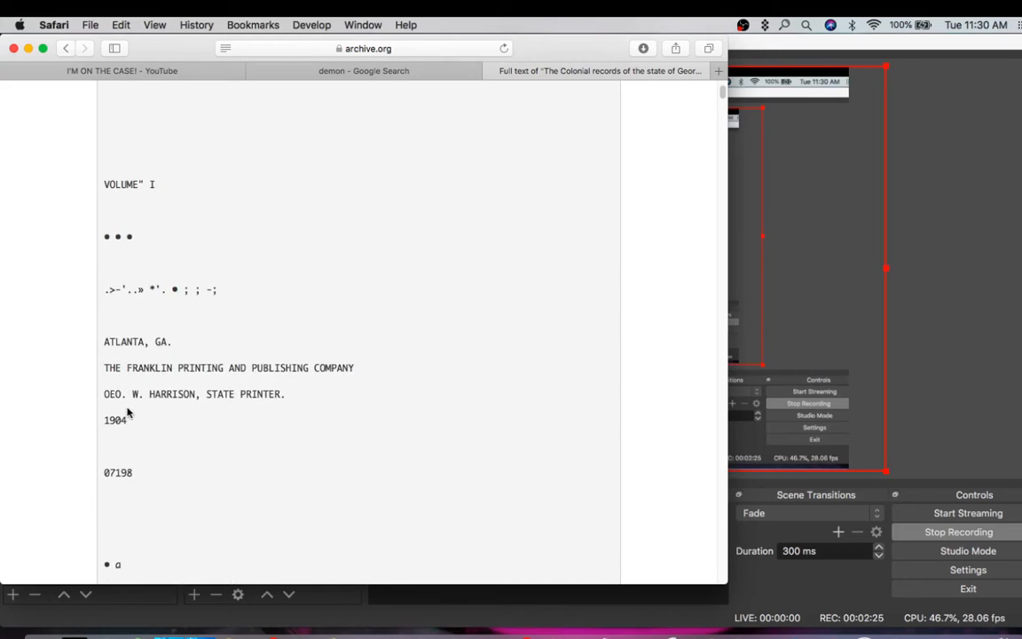
pyautogui.scroll(3)
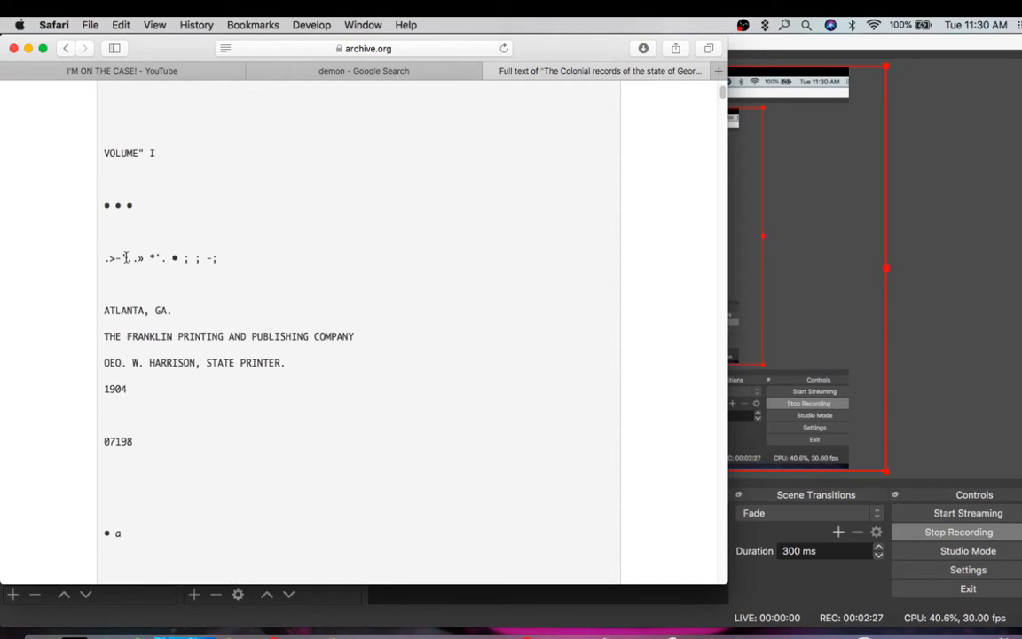
# Step: Select the Deutsche Bank Term Sheet No. 10 text and scroll through its header and HTML
pyautogui.tripleClick(160, 257)
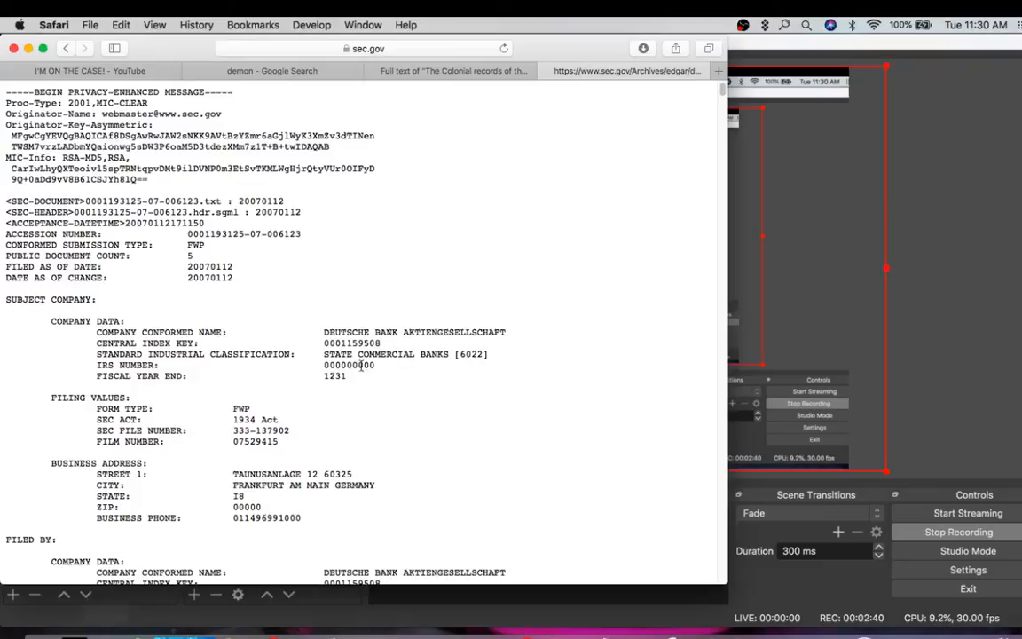
pyautogui.scroll(-3)
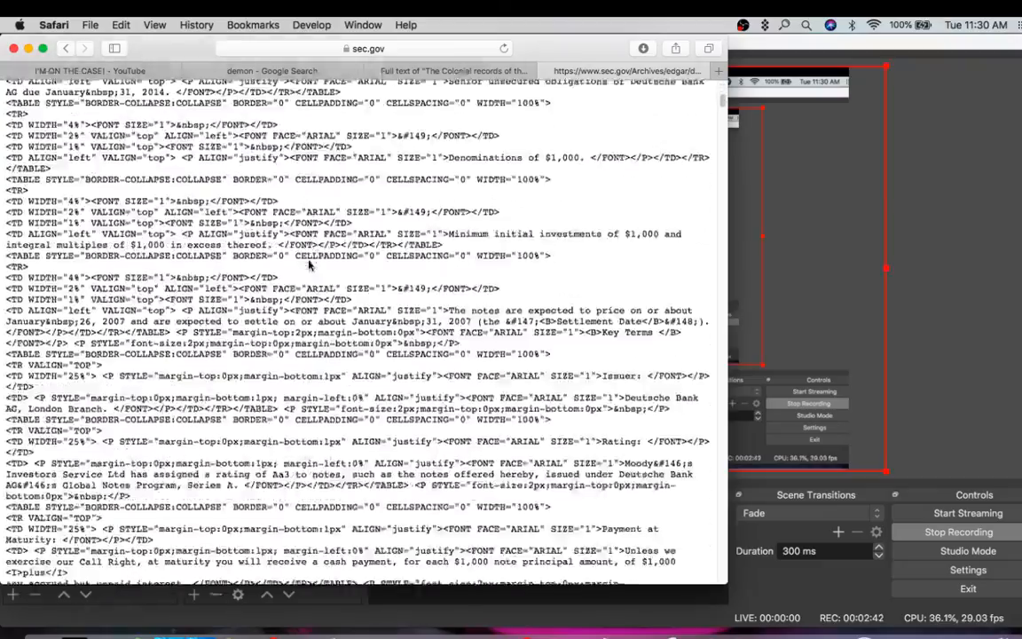
pyautogui.scroll(-3)
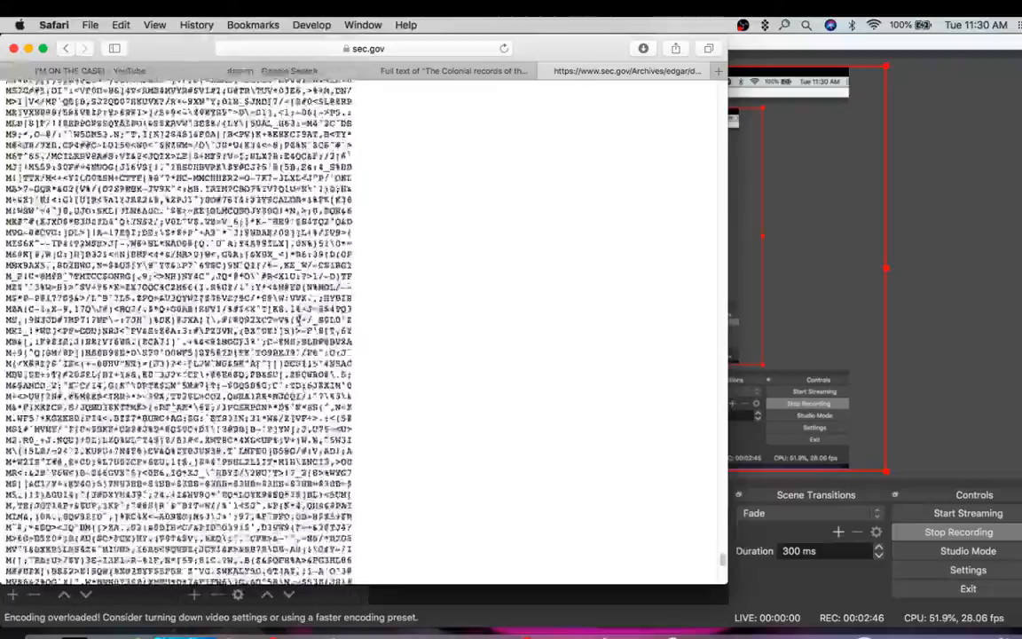
pyautogui.scroll(-3)
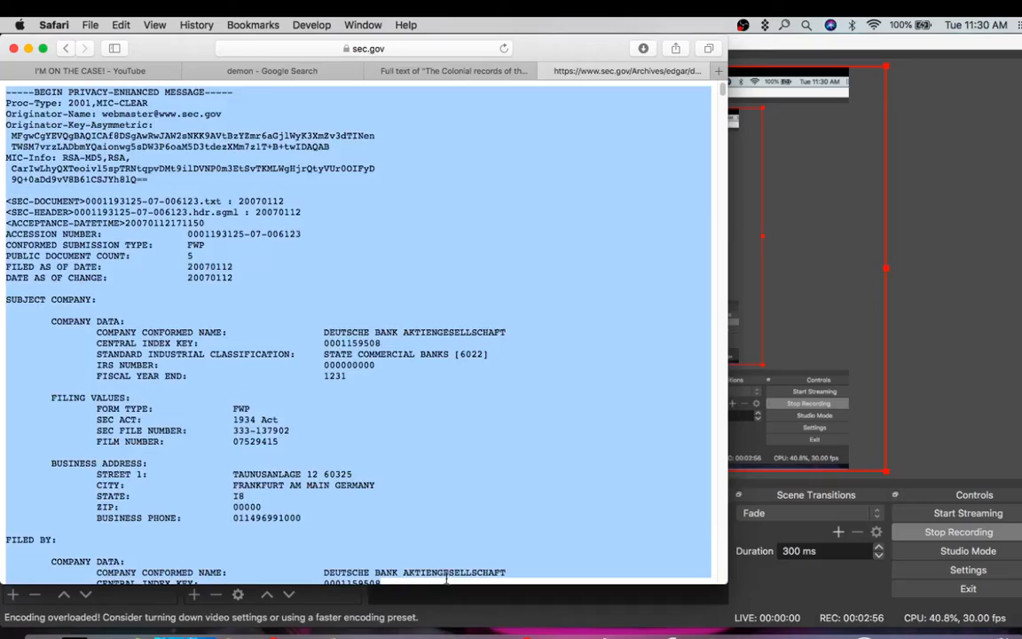
pyautogui.scroll(-3)
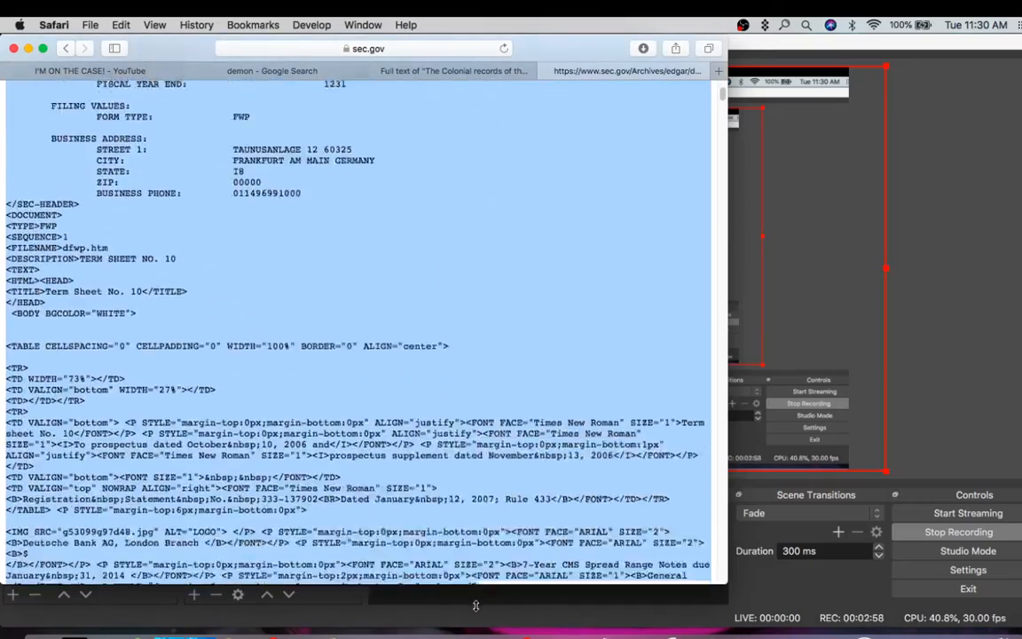
pyautogui.scroll(-3)
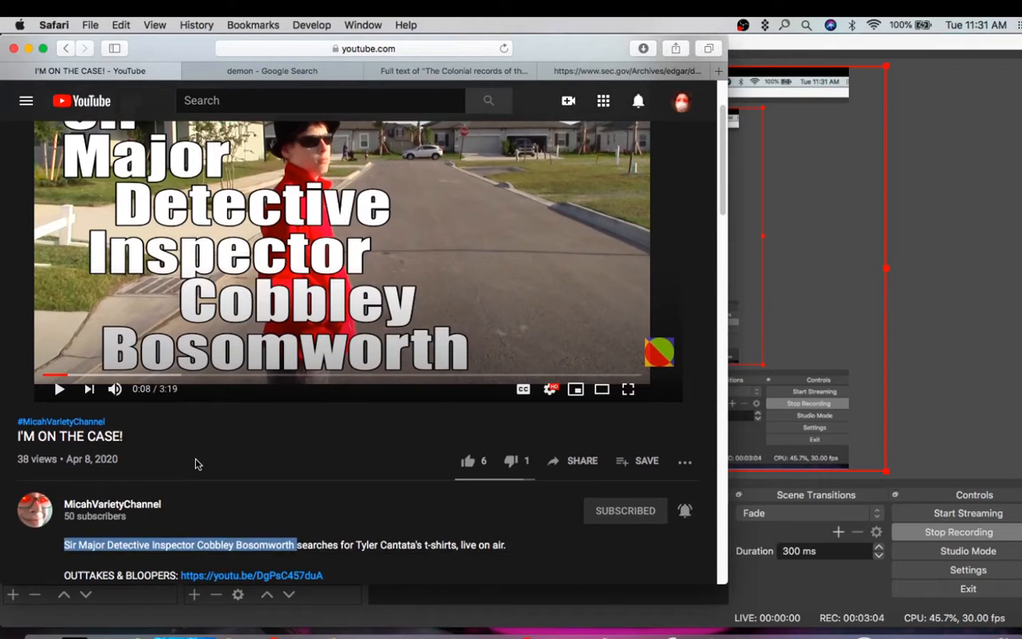
pyautogui.moveTo(434, 225)
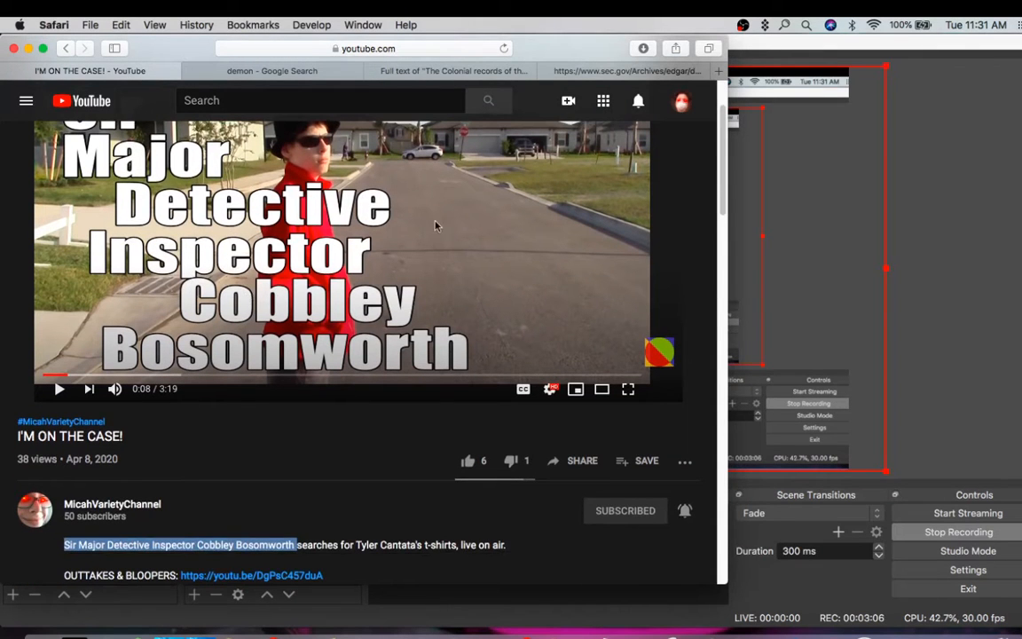
# Step: Switch back to the I'M ON THE CASE! YouTube tab
pyautogui.click(626, 70)
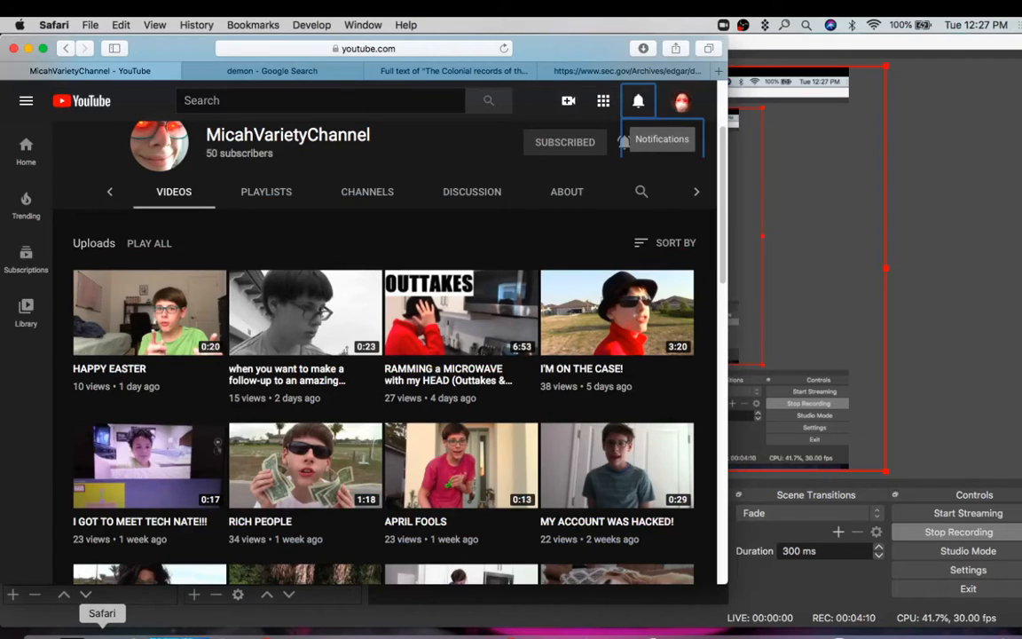
pyautogui.moveTo(625, 318)
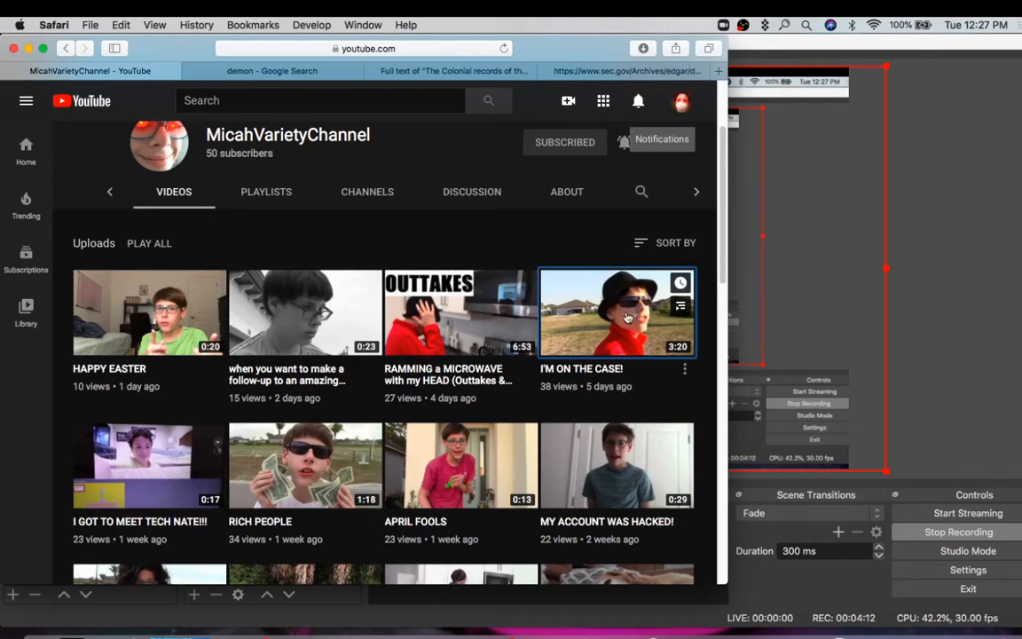
# Step: Click the I'M ON THE CASE! thumbnail in MicahVarietyChannel's uploads list
pyautogui.click(615, 311)
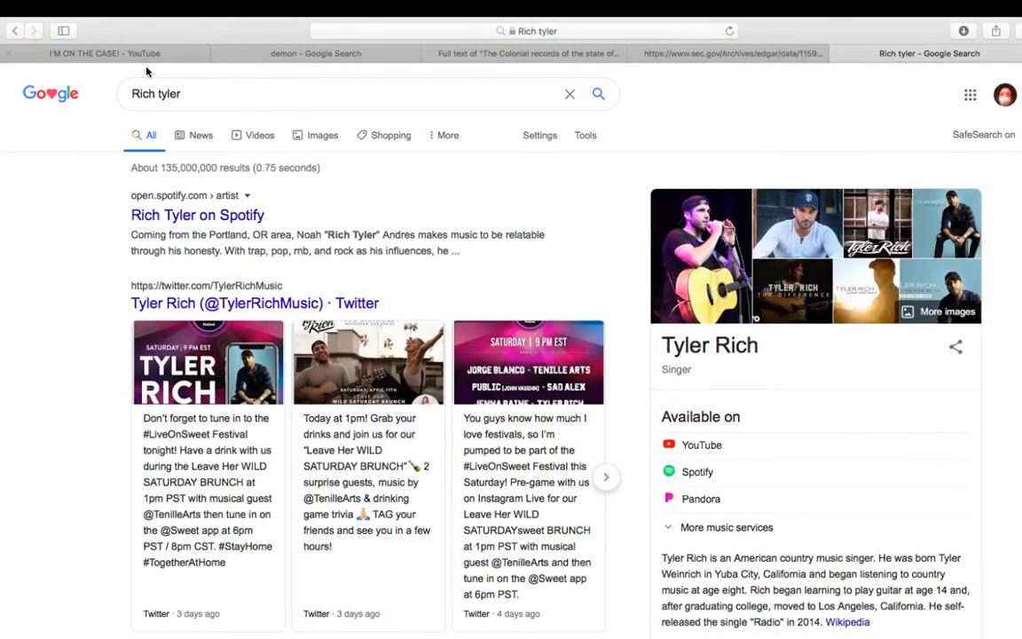
# Step: Check the video's Tyler Cantata RICH scene, then open the Rich Tyler on Spotify result
pyautogui.click(89, 53)
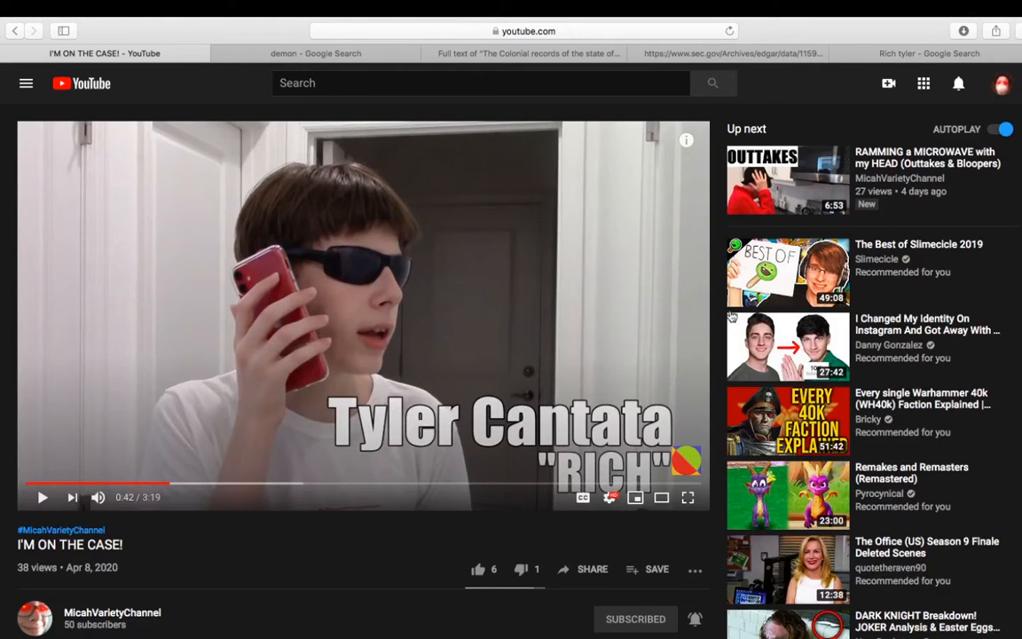
pyautogui.click(928, 53)
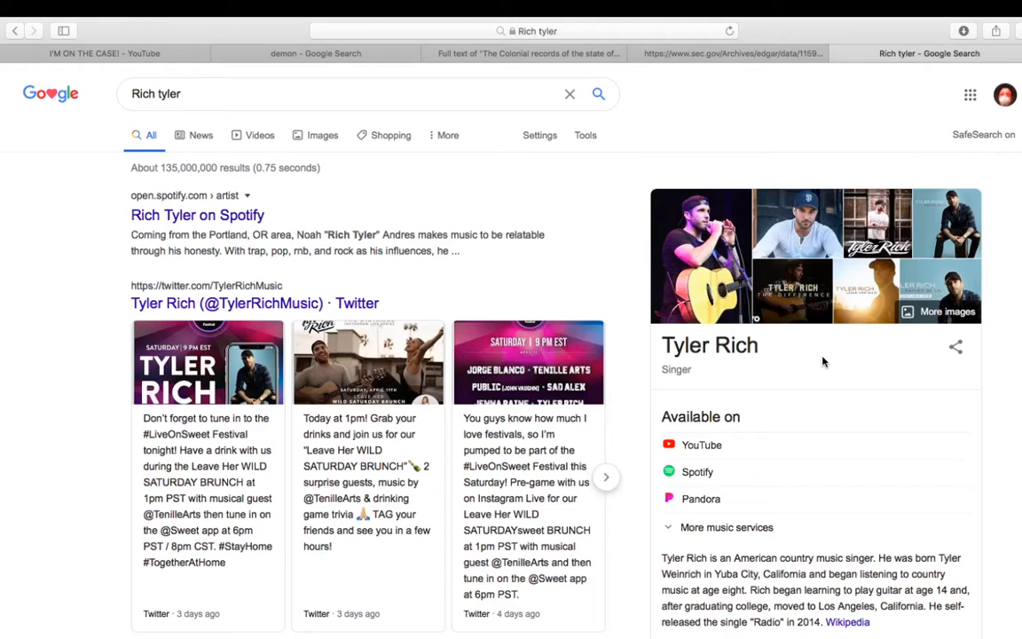
pyautogui.moveTo(666, 362)
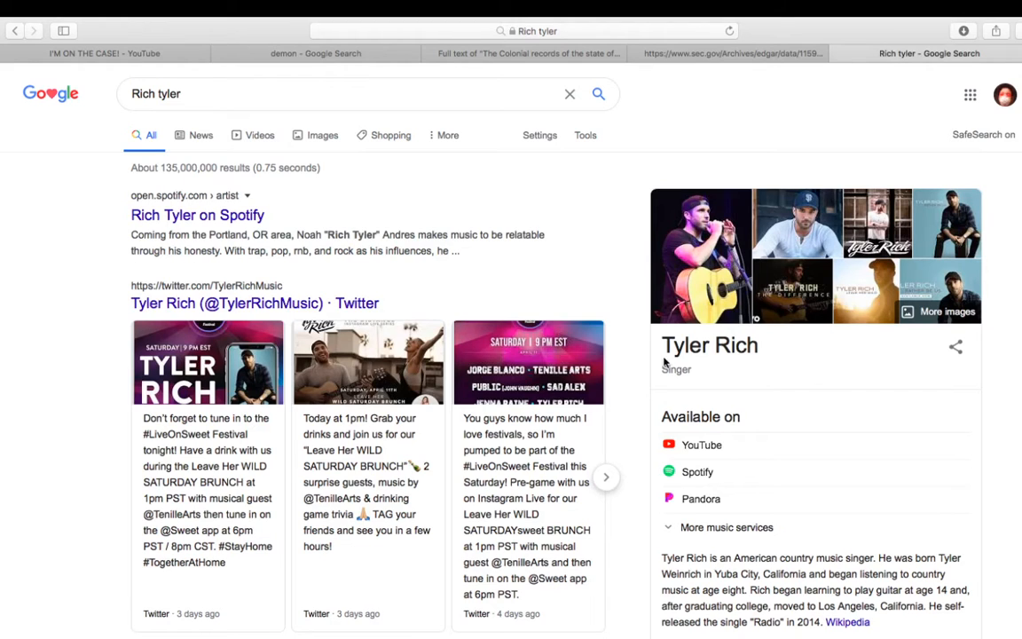
pyautogui.click(197, 215)
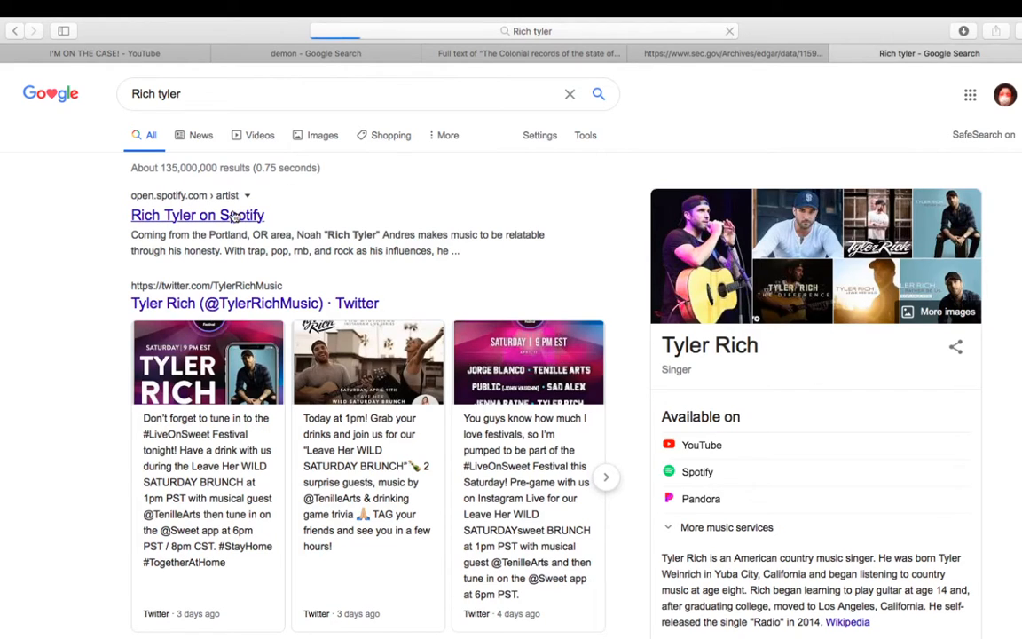
pyautogui.click(197, 215)
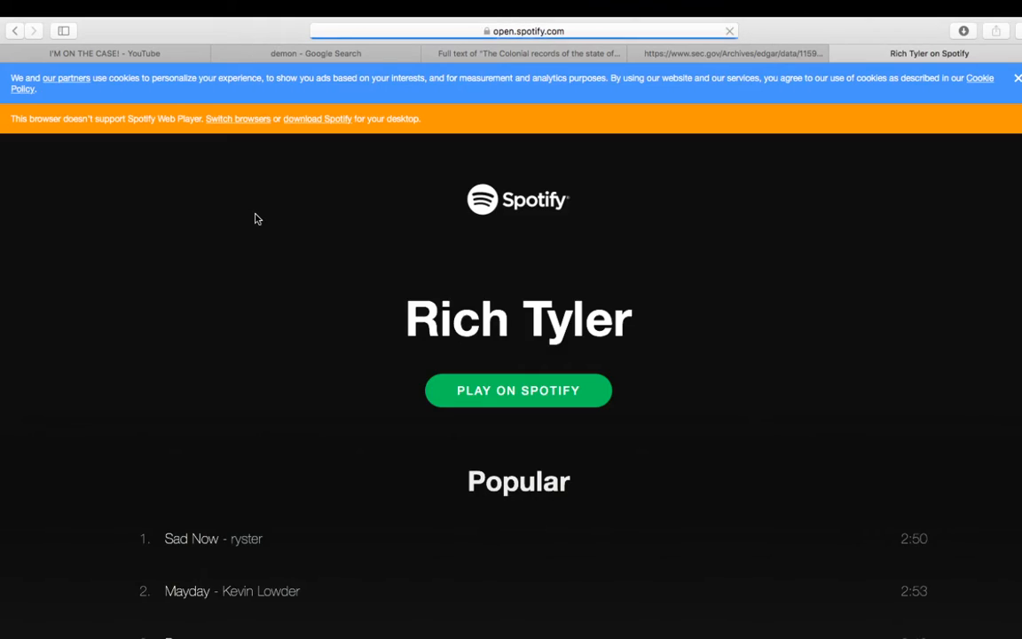
# Step: Choose Play on Spotify and Open Spotify, and allow the app to launch
pyautogui.click(518, 390)
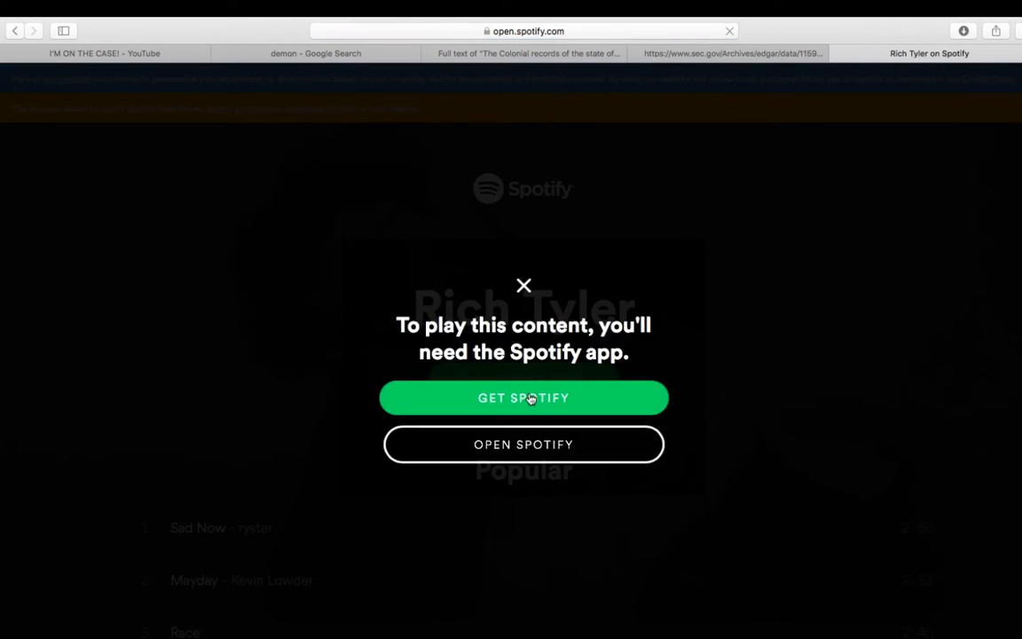
pyautogui.click(524, 443)
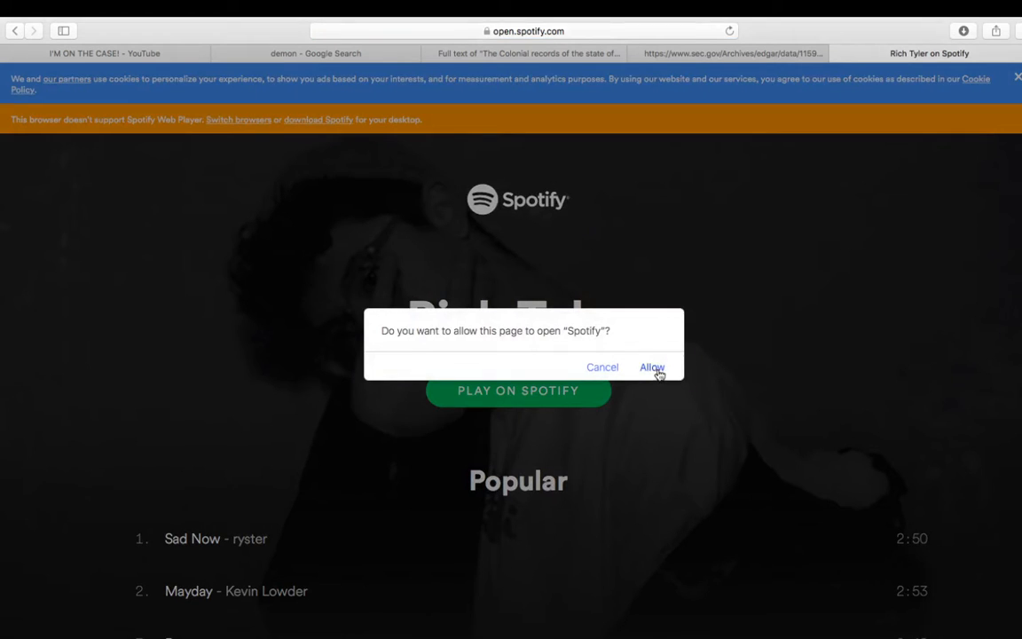
pyautogui.click(650, 366)
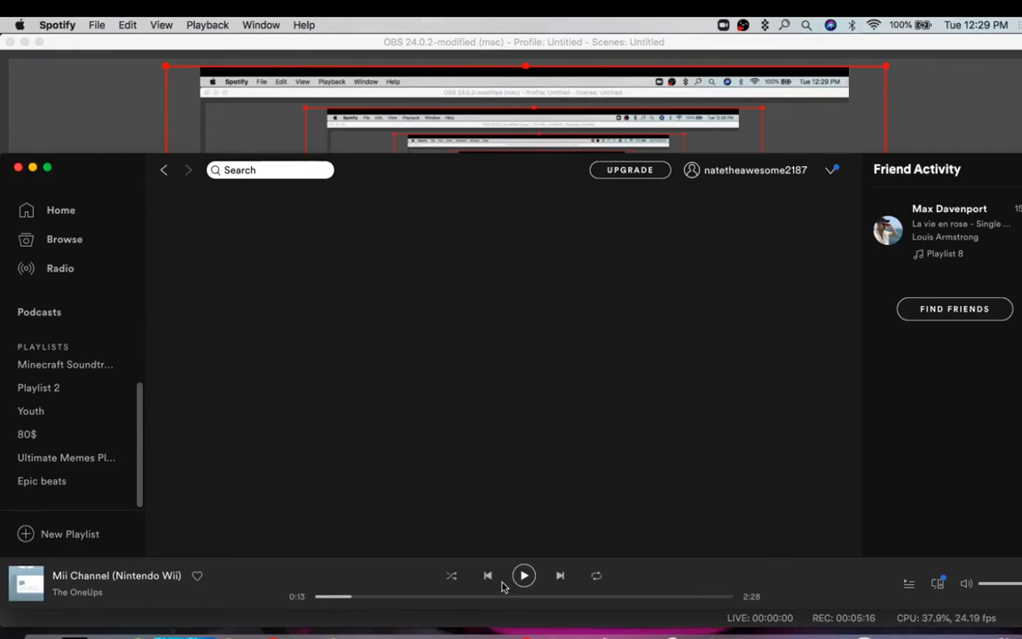
pyautogui.moveTo(300, 442)
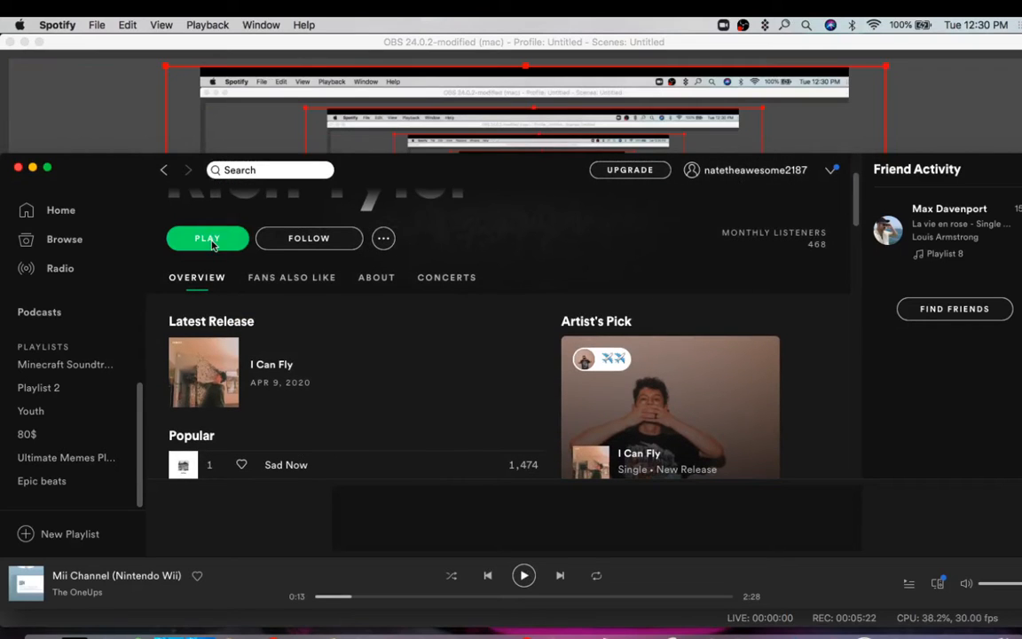
# Step: Start Rich Tyler's songs with the green Play button in the Spotify app
pyautogui.click(207, 238)
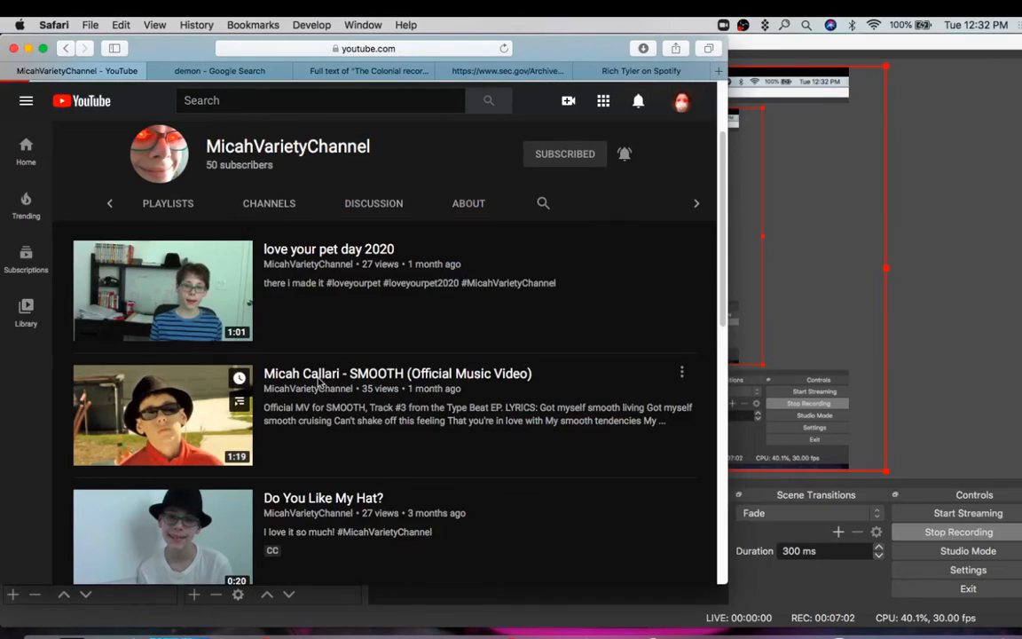
# Step: Open 'Micah Callari - SMOOTH (Official Music Video)' from the channel's video list
pyautogui.click(162, 414)
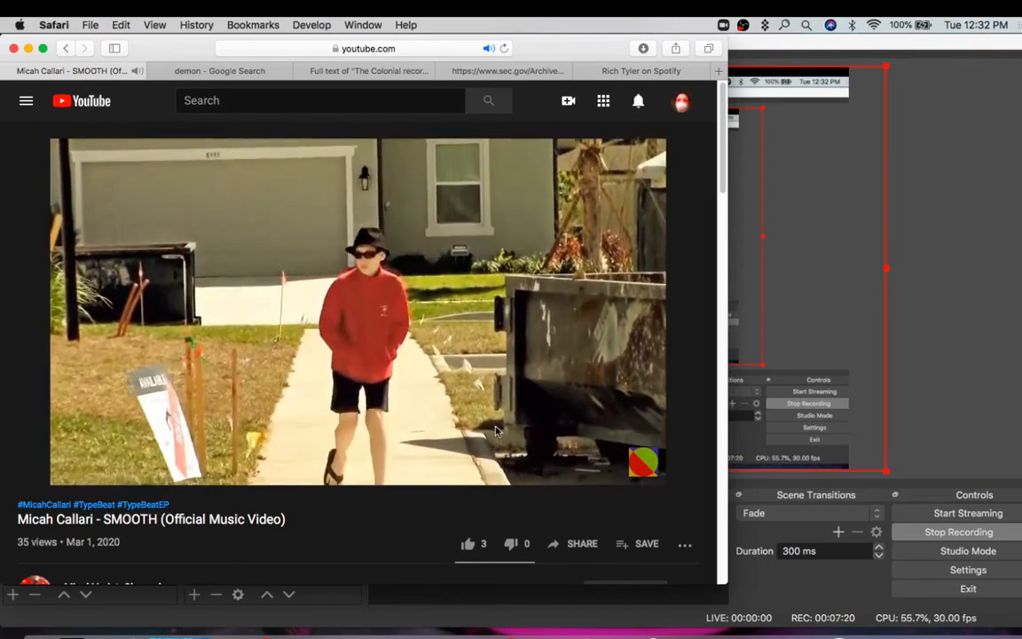
# Step: Pause the SMOOTH music video about 16 seconds in
pyautogui.click(354, 311)
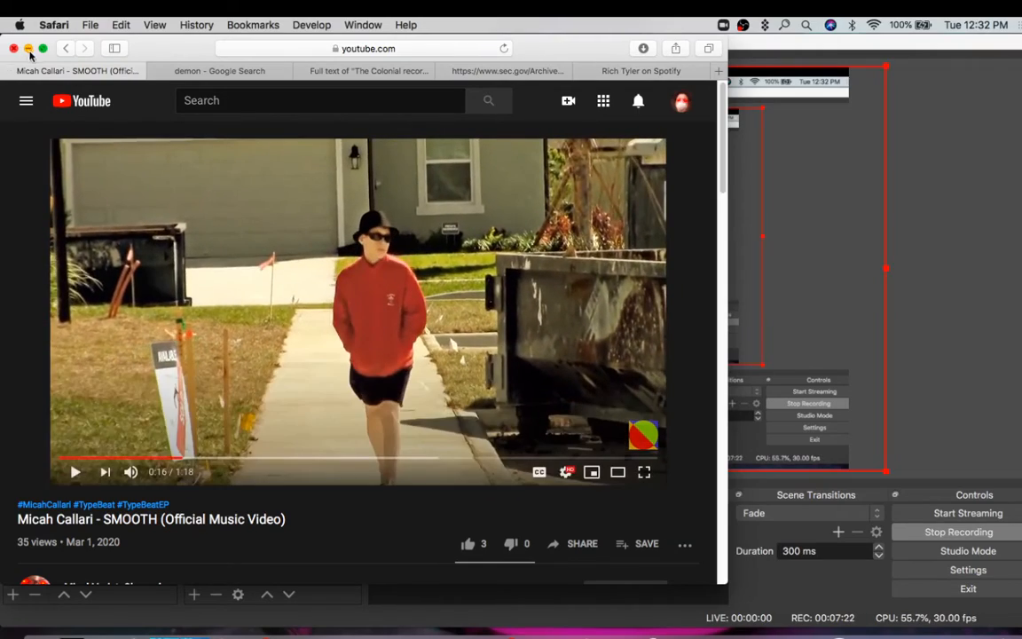